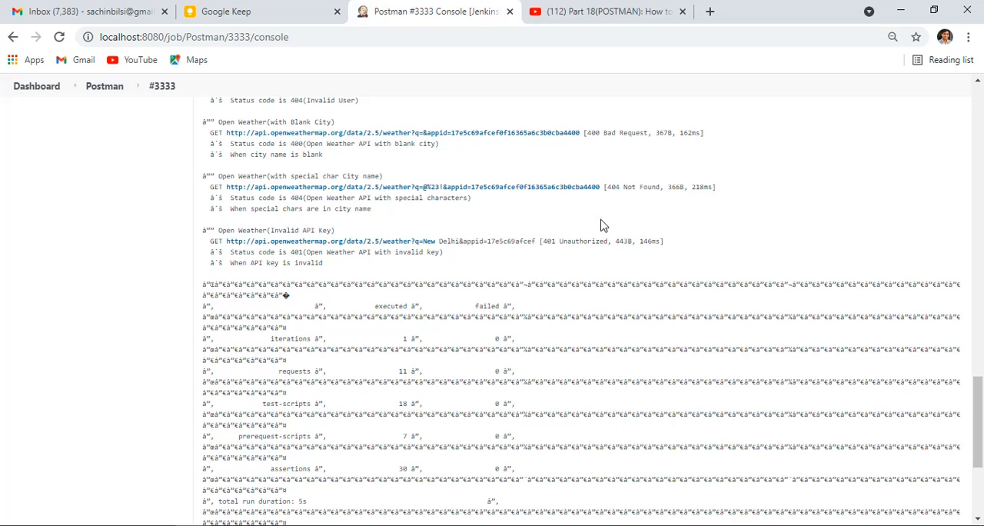
pyautogui.moveTo(204, 295)
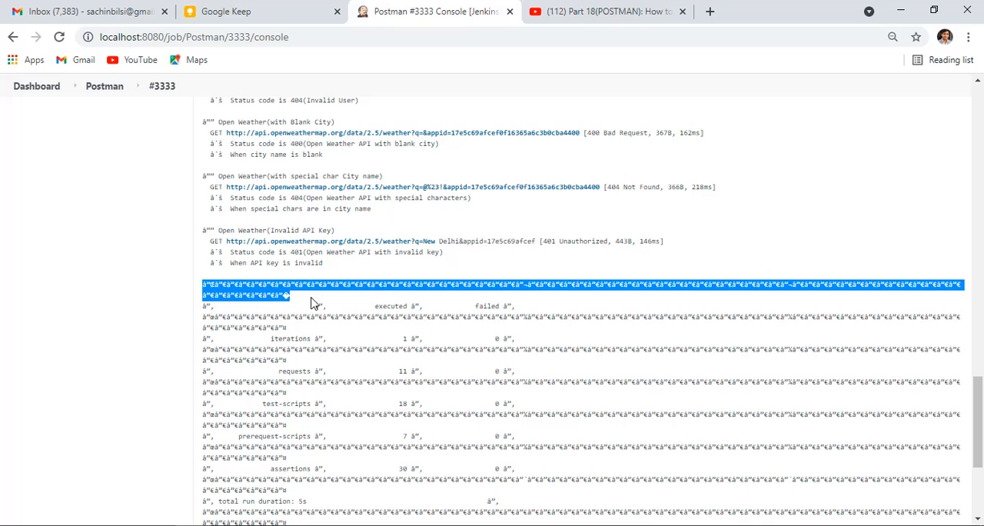
pyautogui.moveTo(326, 297)
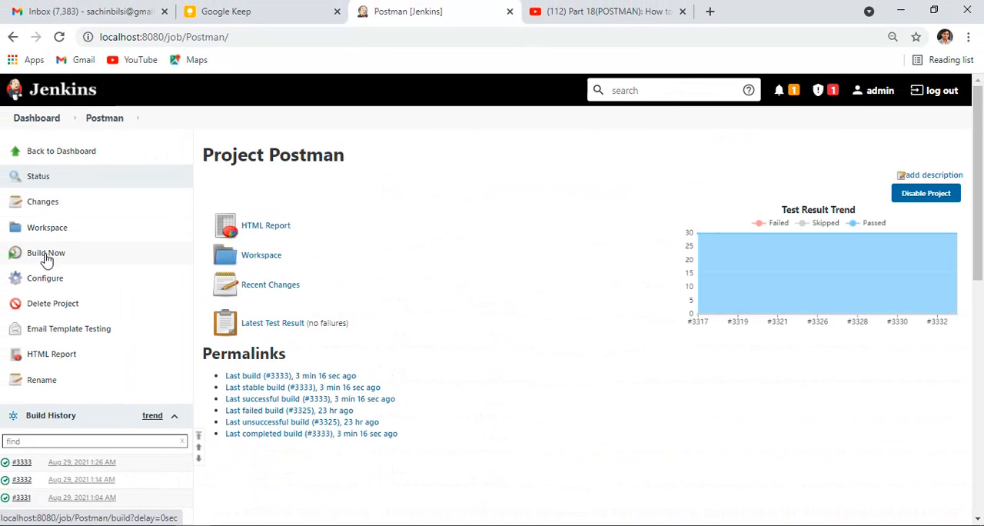
# Run build #3334 and inspect its console log's still-garbled Newman summary table
pyautogui.click(45, 252)
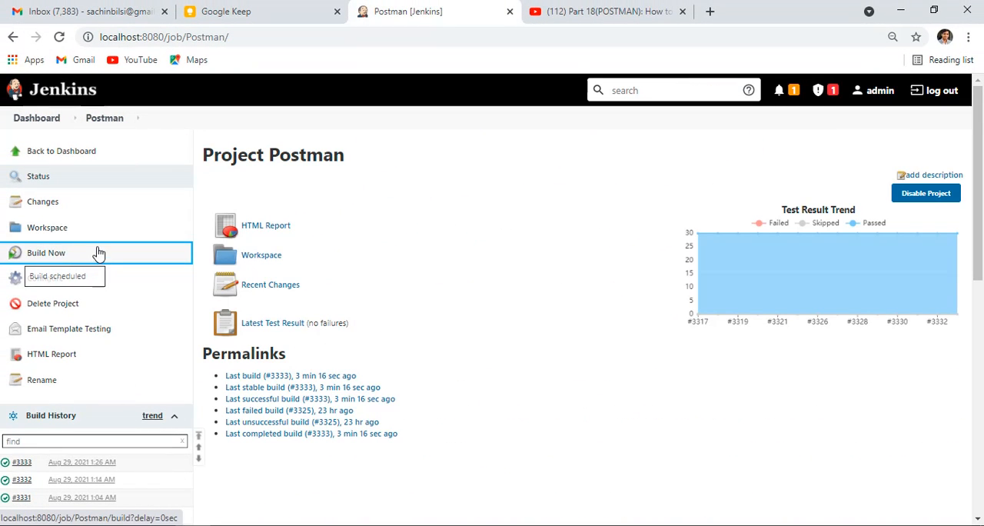
pyautogui.click(45, 252)
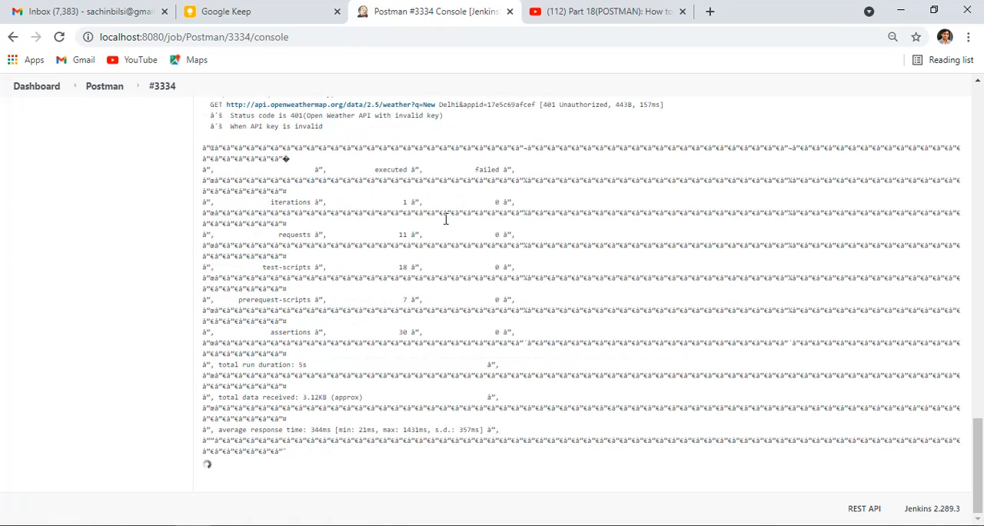
pyautogui.scroll(-3)
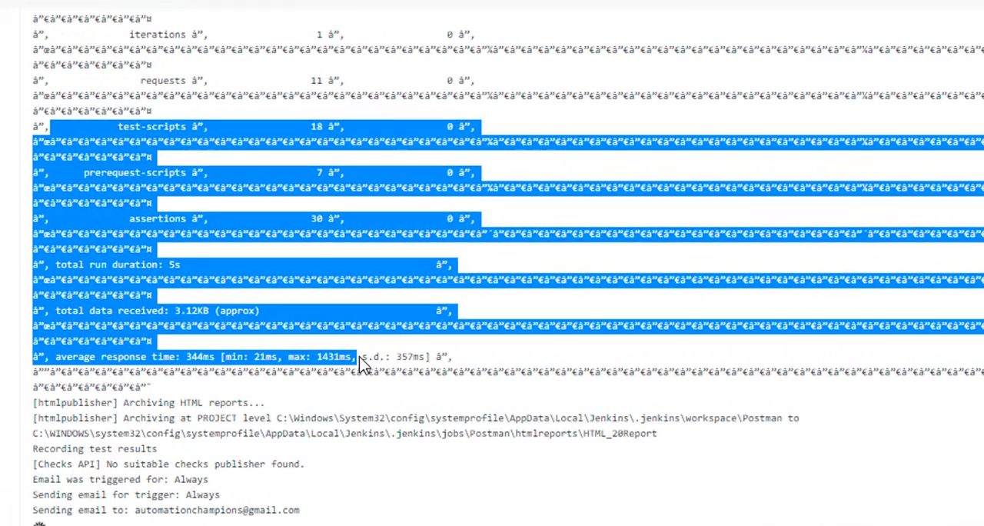
pyautogui.scroll(3)
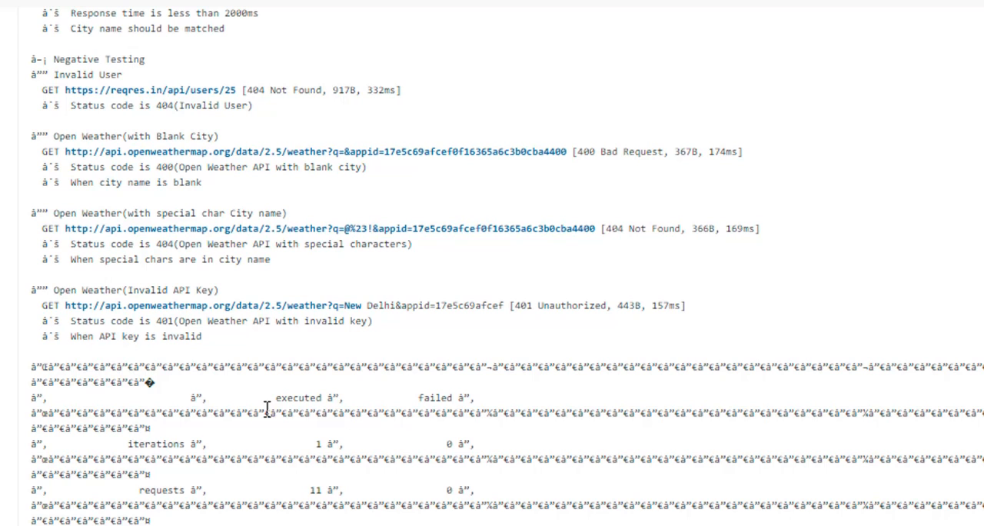
pyautogui.doubleClick(296, 397)
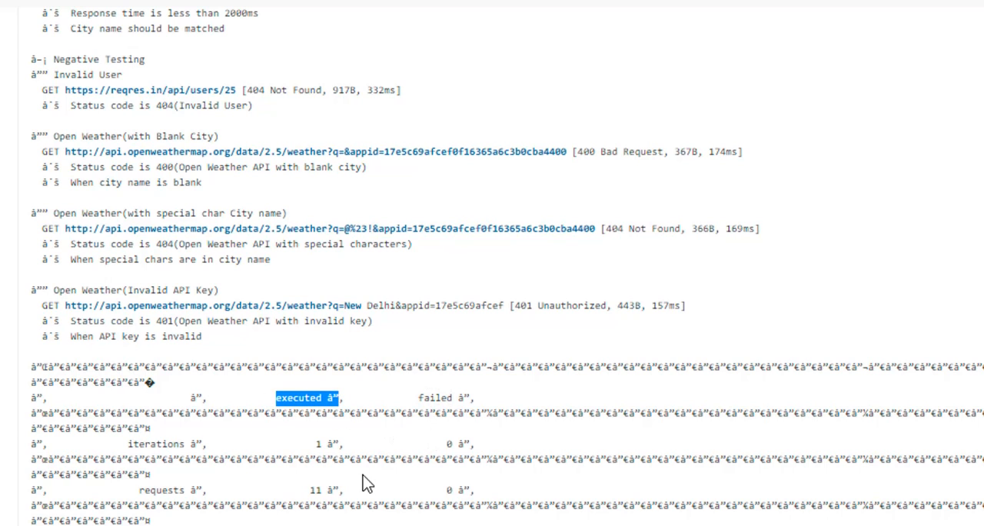
pyautogui.moveTo(632, 254)
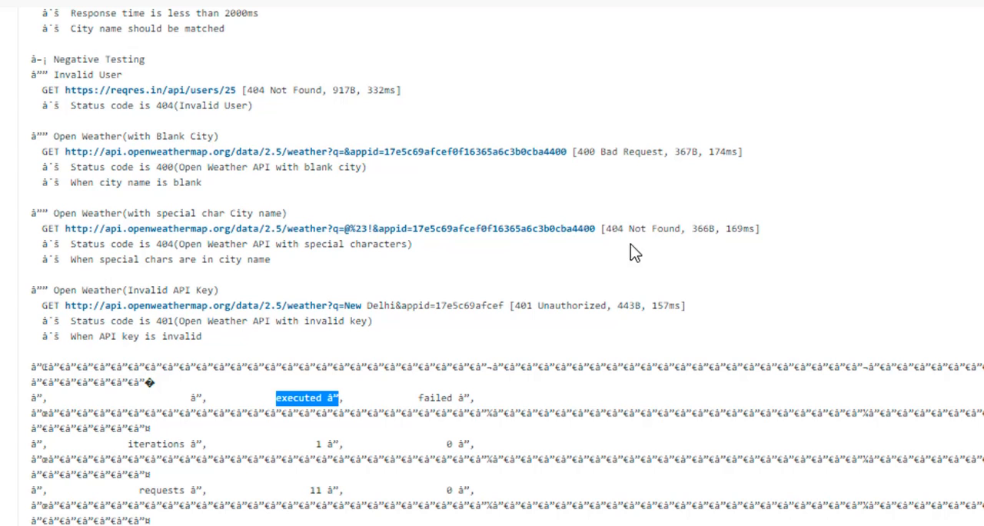
pyautogui.moveTo(68, 375)
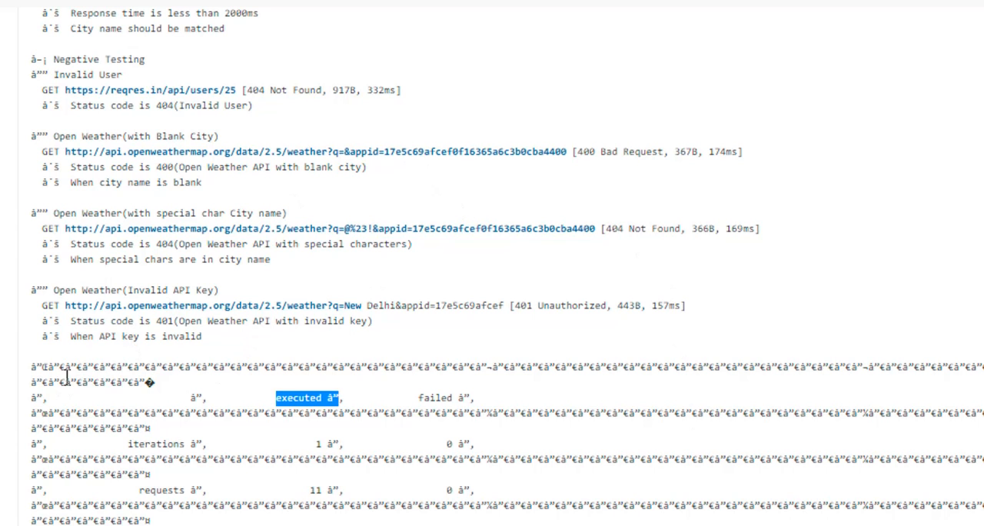
pyautogui.moveTo(450, 201)
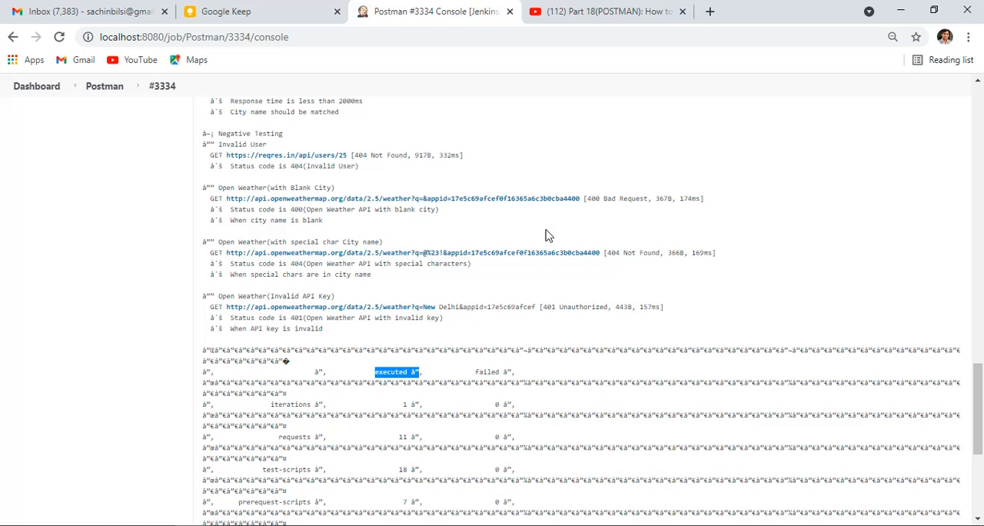
pyautogui.moveTo(651, 196)
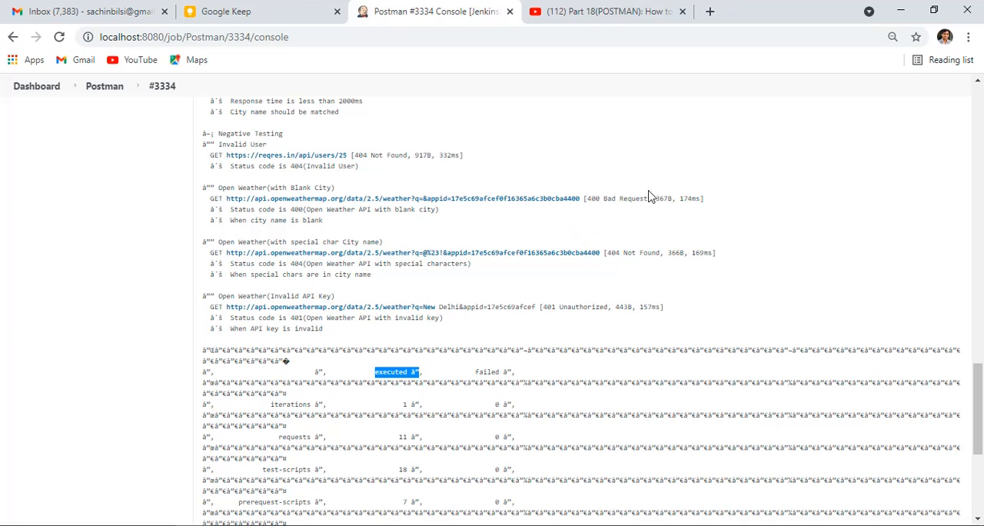
pyautogui.moveTo(625, 273)
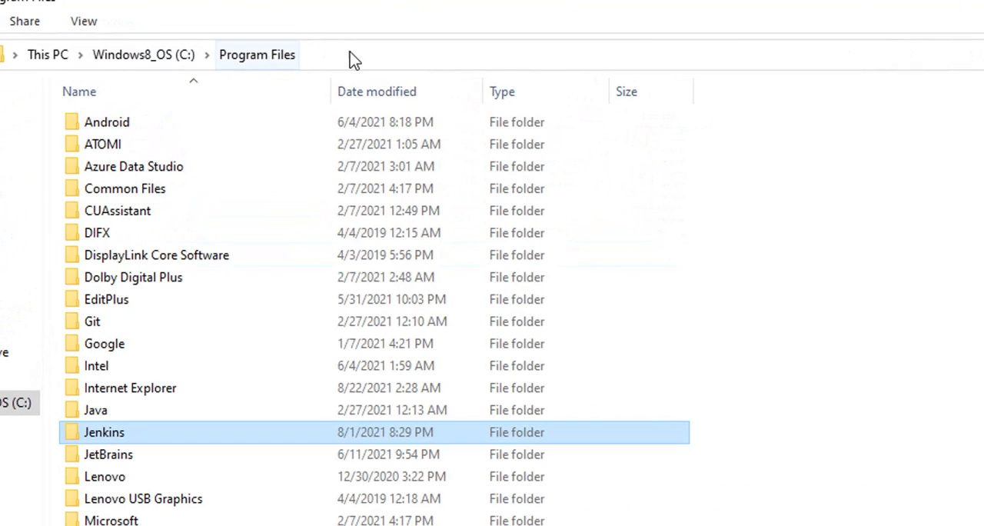
# Open jenkins.xml from Program Files\Jenkins in Notepad++ via Edit with Notepad++
pyautogui.doubleClick(104, 431)
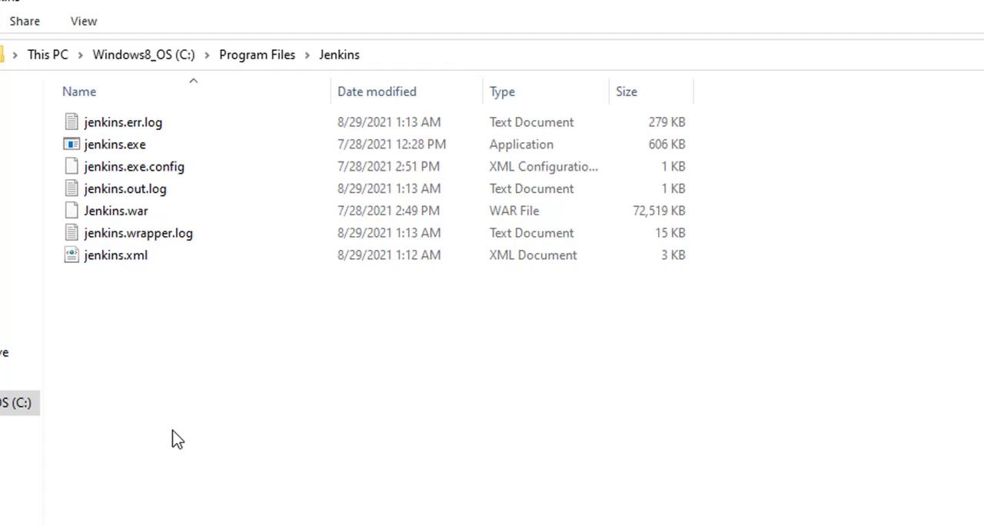
pyautogui.moveTo(292, 444)
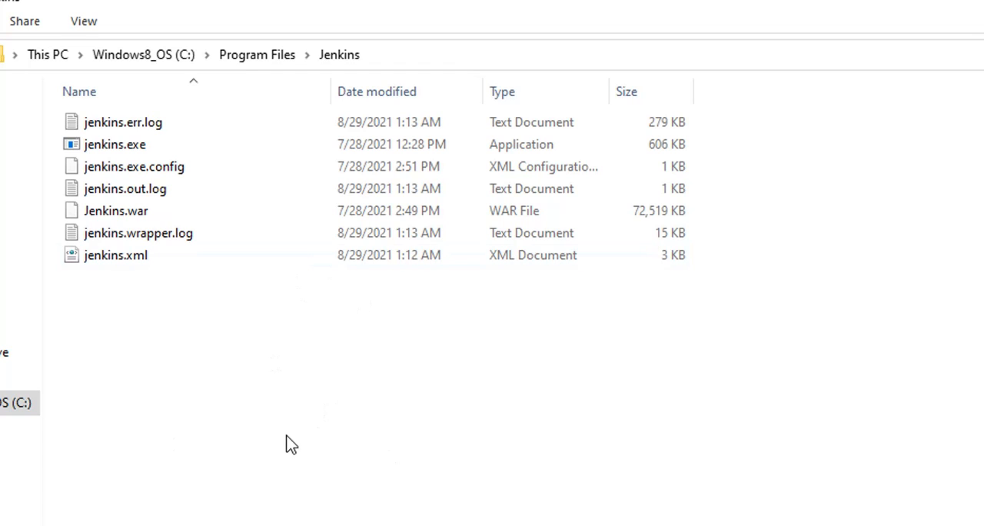
pyautogui.moveTo(234, 407)
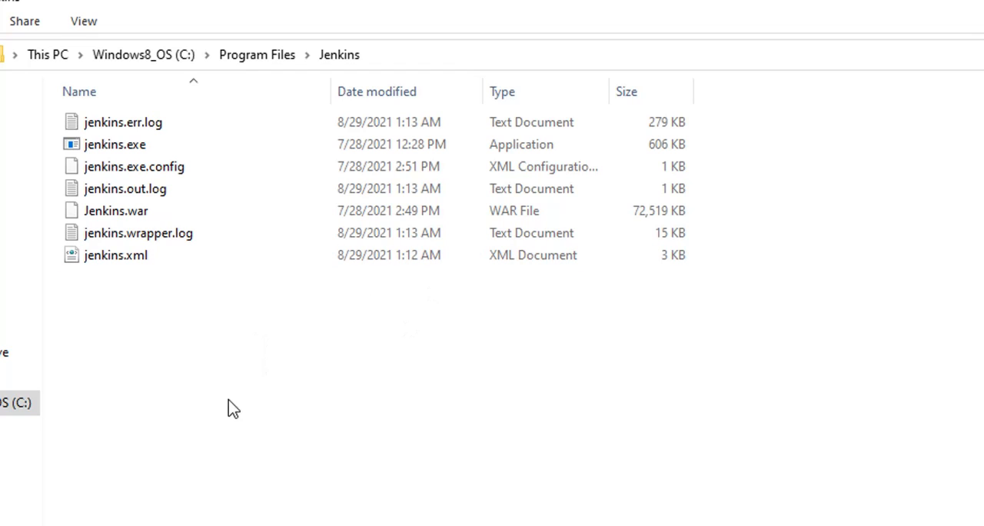
pyautogui.click(125, 188)
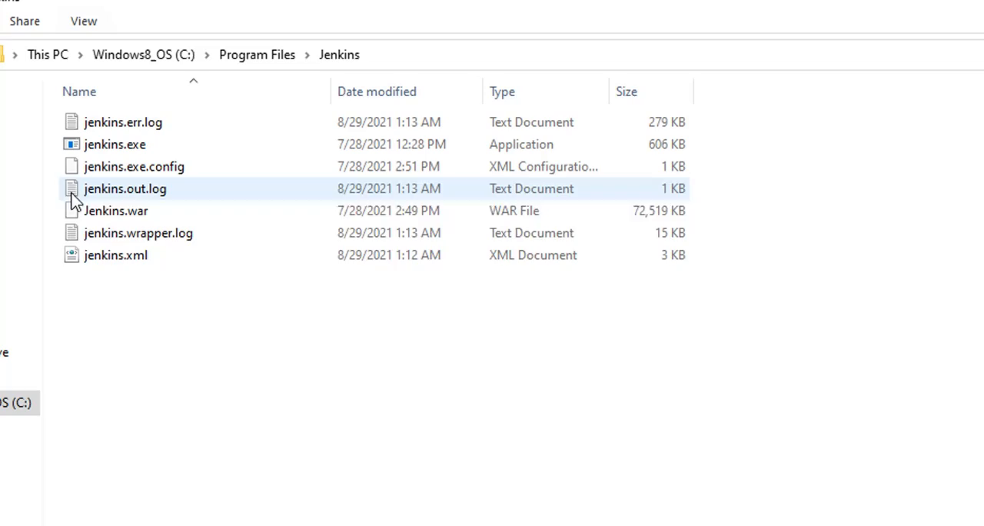
pyautogui.click(115, 254)
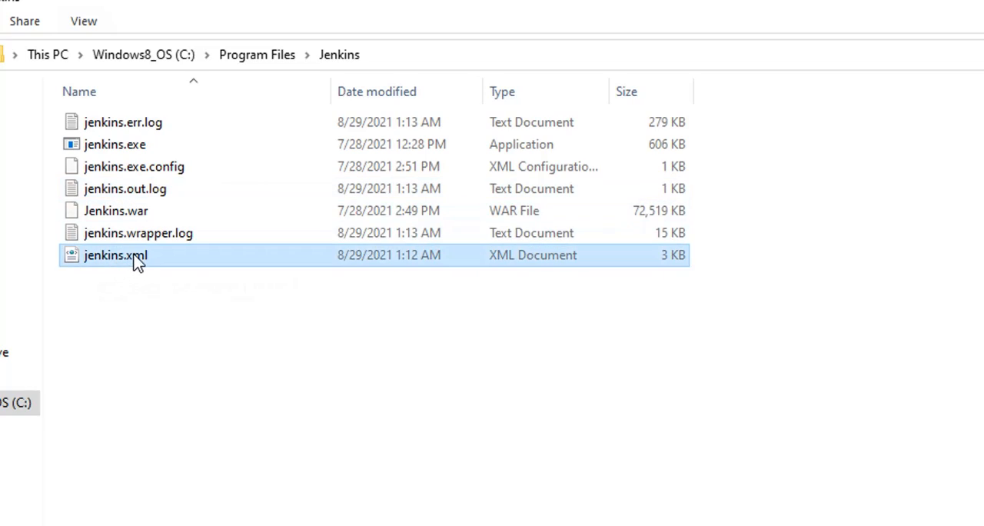
pyautogui.rightClick(115, 255)
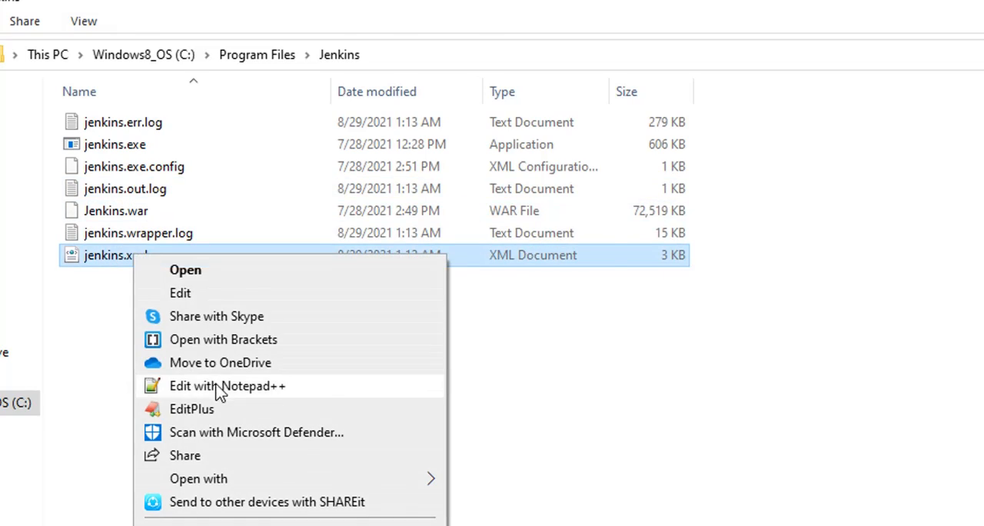
pyautogui.click(227, 385)
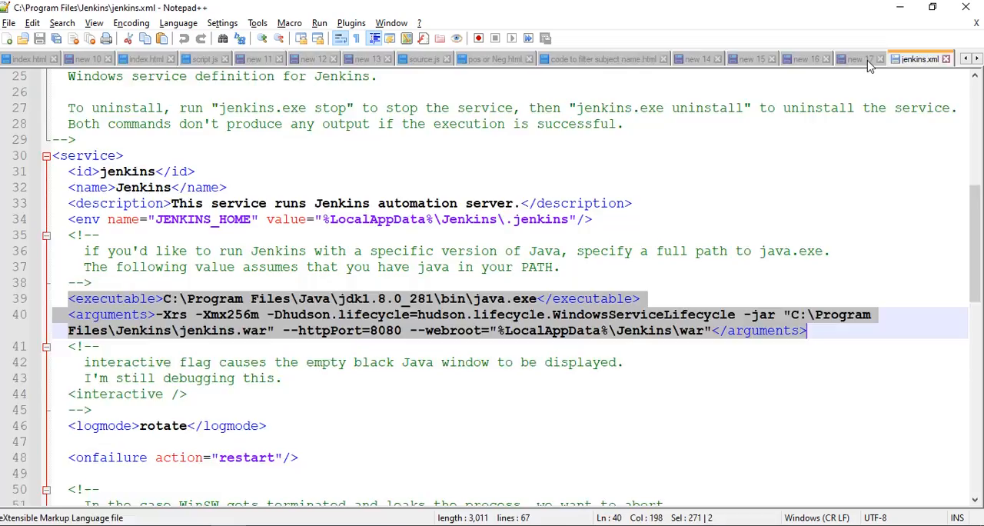
# Check the 'new 17' tab, then insert -Dfile.encoding=UTF8 before -jar in jenkins.xml
pyautogui.click(859, 59)
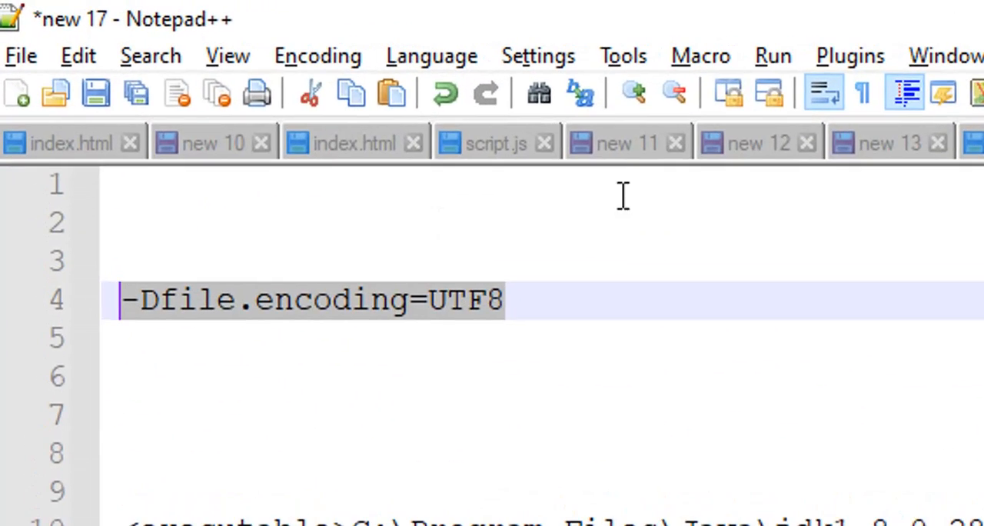
pyautogui.click(926, 25)
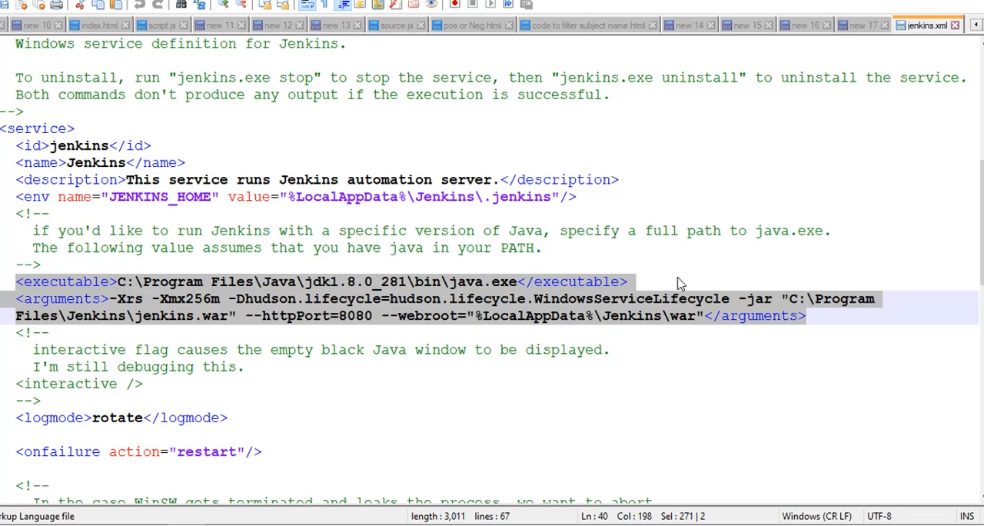
pyautogui.click(743, 315)
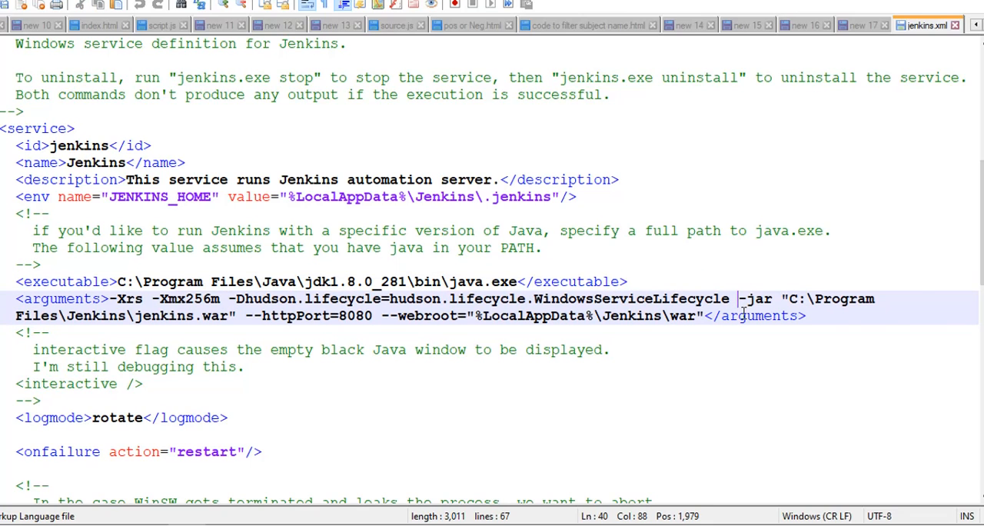
pyautogui.write('-Dfile.encoding=UTF8')
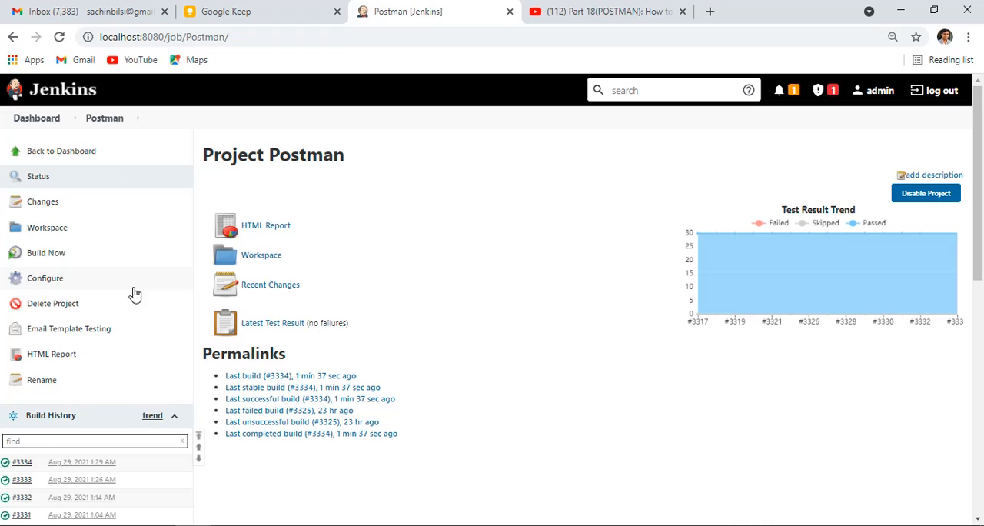
# Run build #3335 and scroll its console output to the still-garbled summary table
pyautogui.click(45, 252)
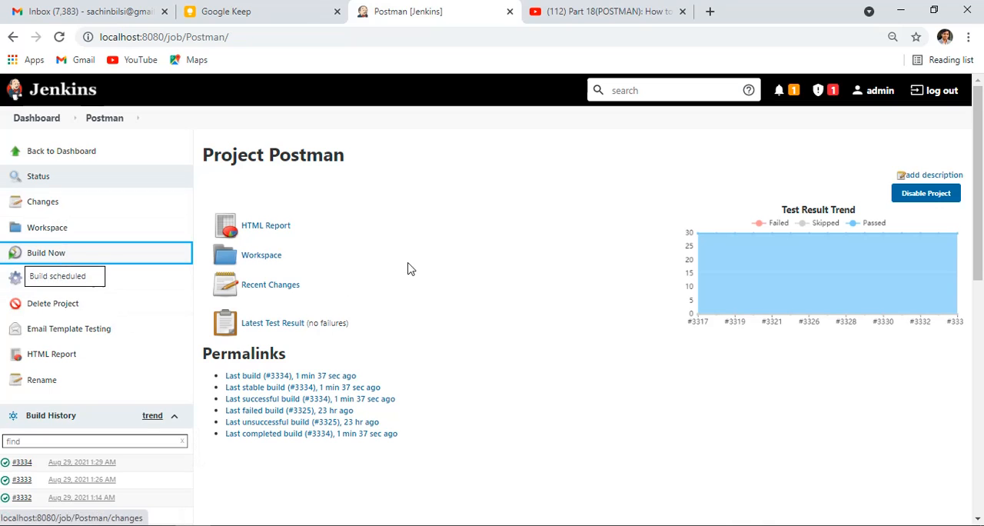
pyautogui.click(45, 253)
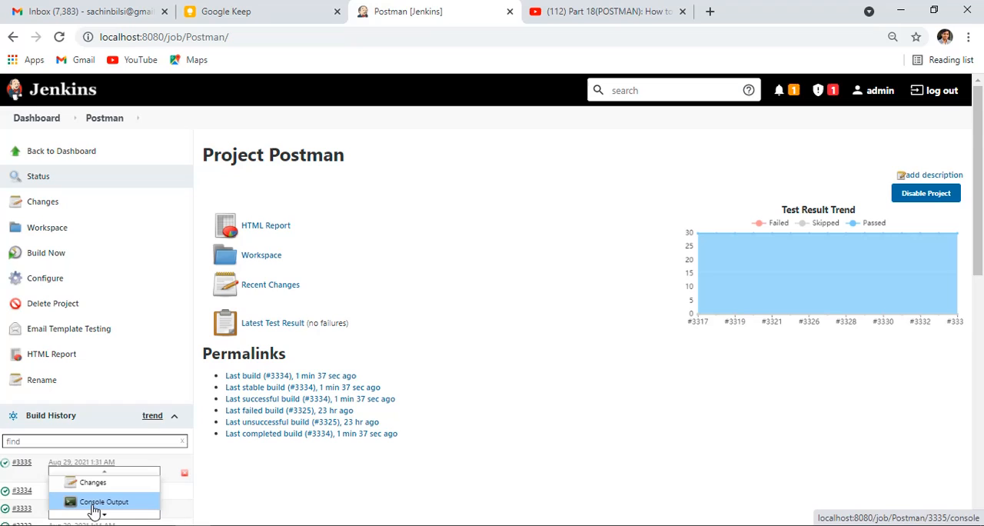
pyautogui.click(103, 501)
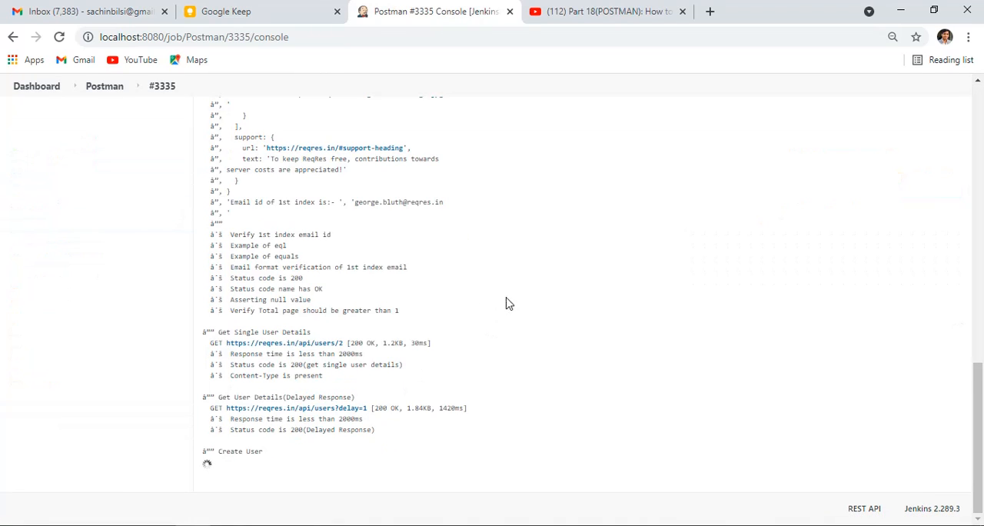
pyautogui.scroll(-3)
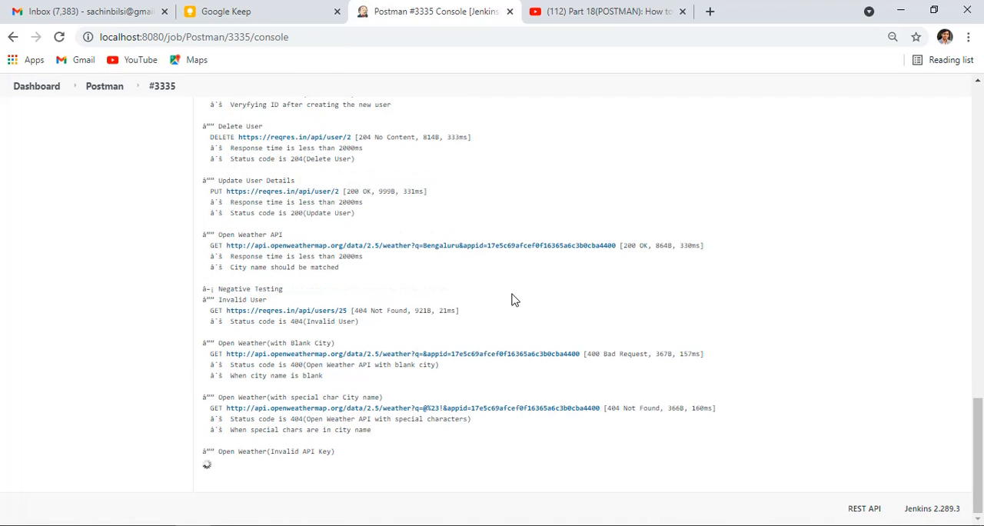
pyautogui.scroll(-3)
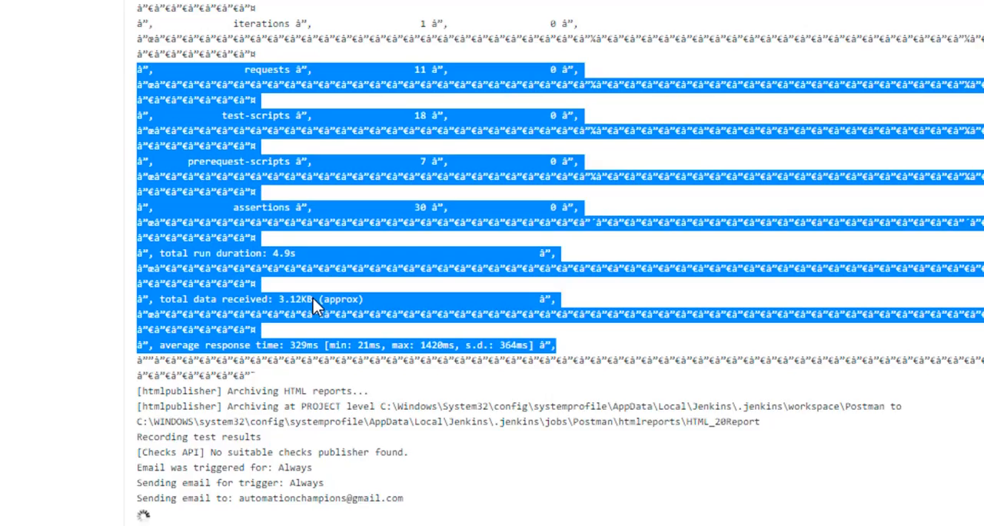
# Search the Start menu for cmd and run Command Prompt as administrator
pyautogui.click(11, 523)
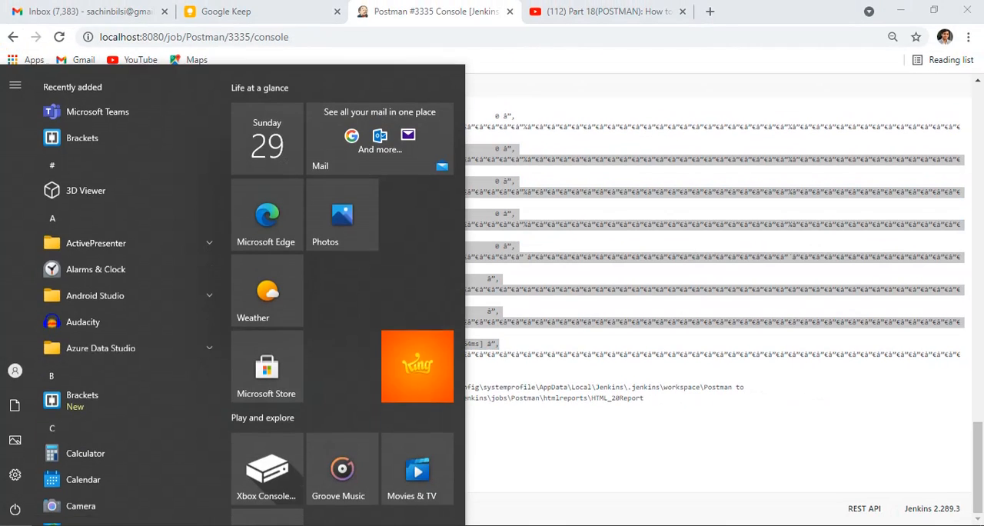
pyautogui.write('cmd')
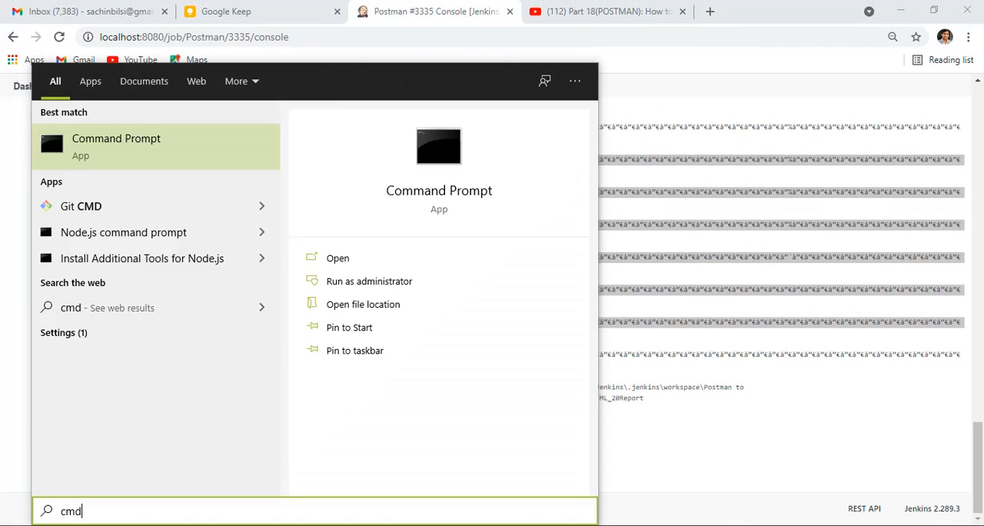
pyautogui.rightClick(115, 142)
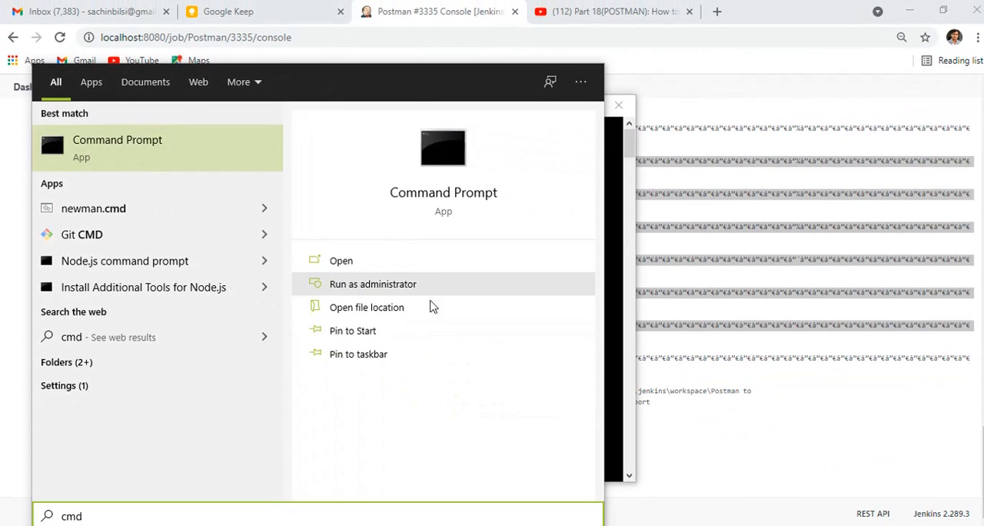
pyautogui.click(373, 284)
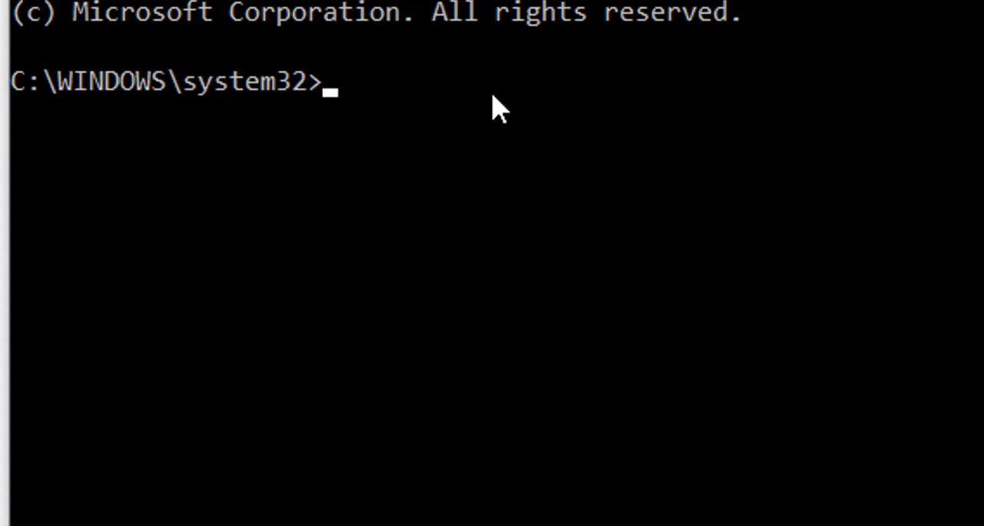
pyautogui.moveTo(404, 180)
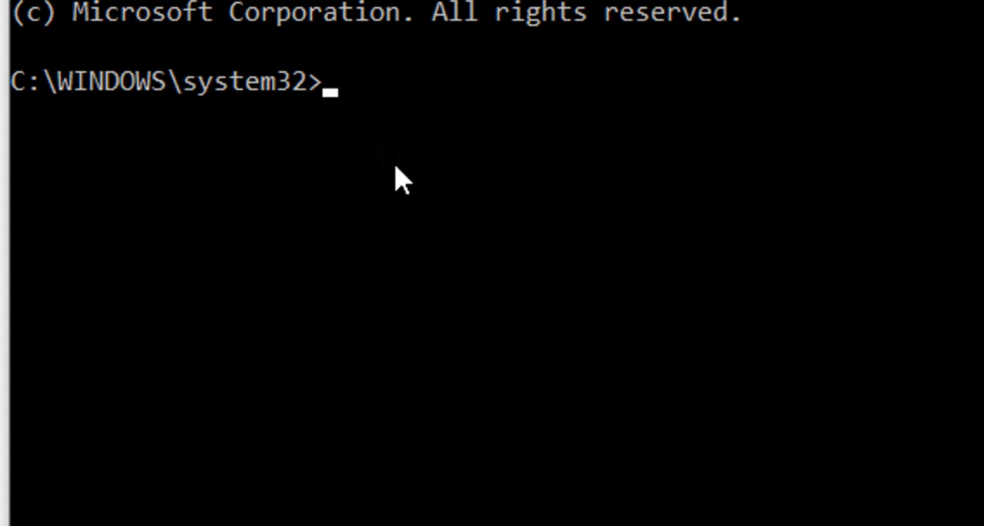
pyautogui.moveTo(412, 169)
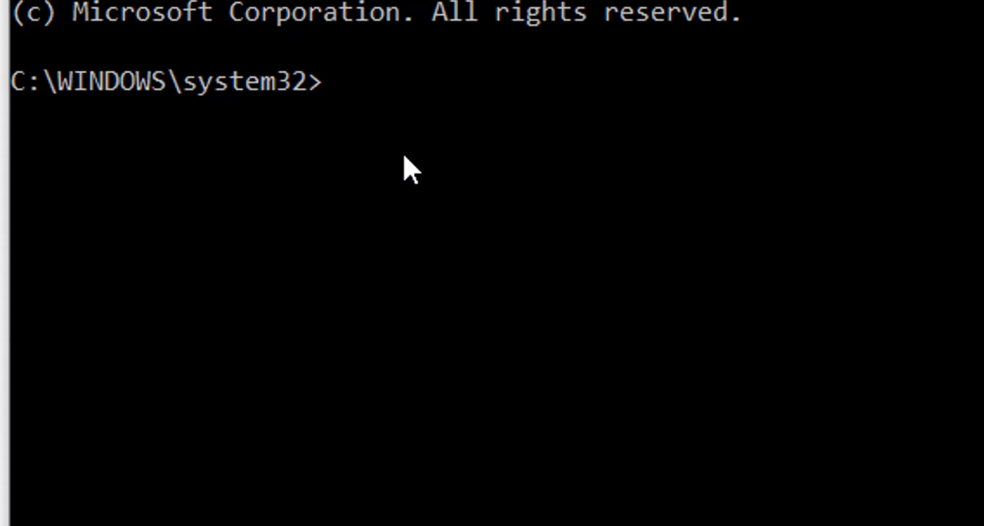
# Run 'net stop jenkins' in the administrator Command Prompt
pyautogui.write('net')
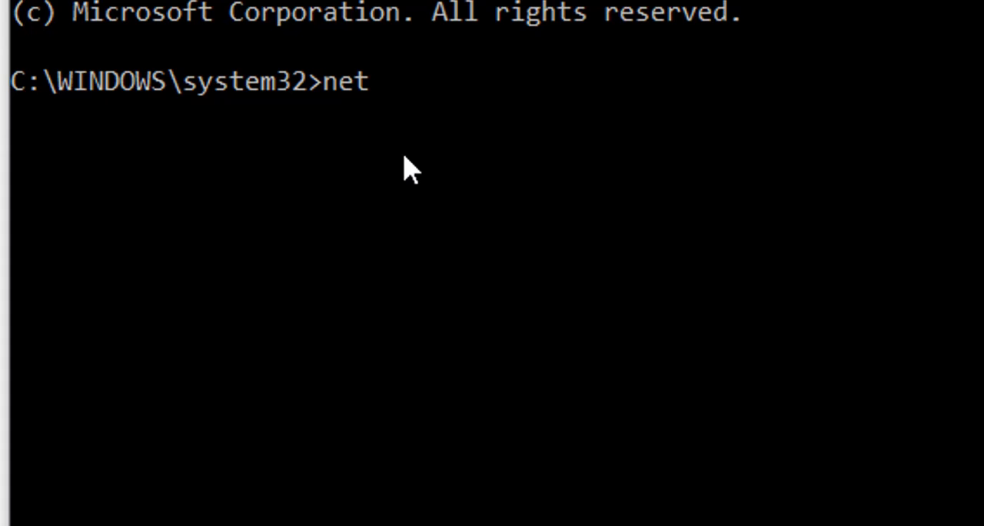
pyautogui.write('stop')
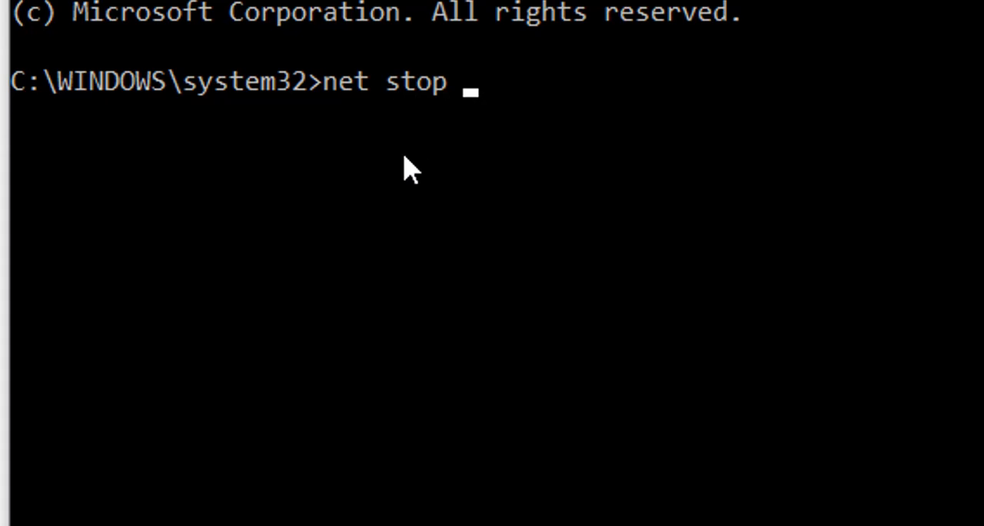
pyautogui.write('jenkins')
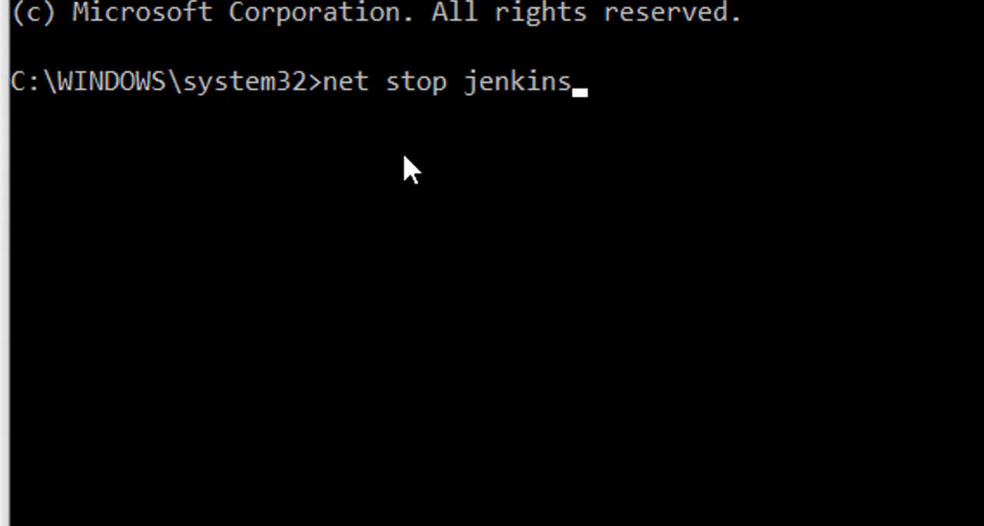
pyautogui.press('Return')
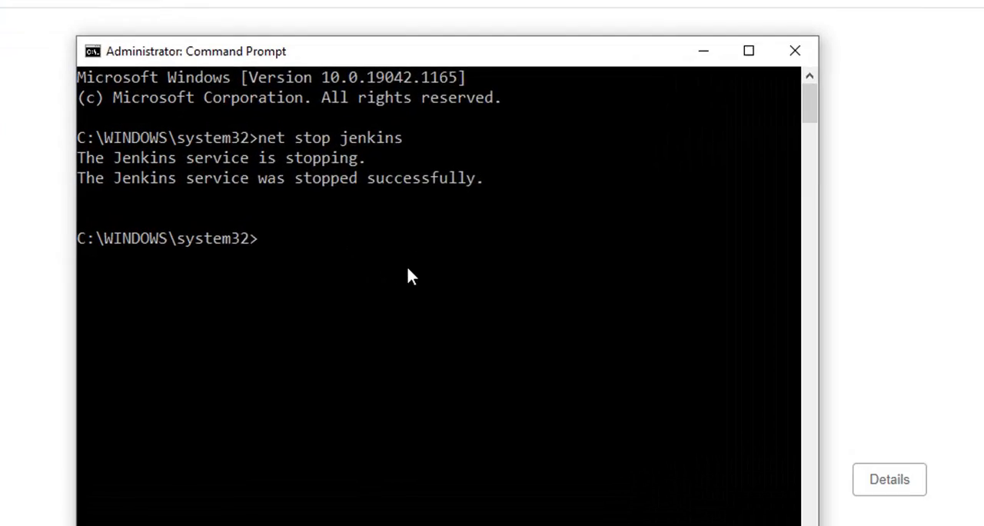
# Run 'net start jenkins' in the administrator Command Prompt
pyautogui.write('net')
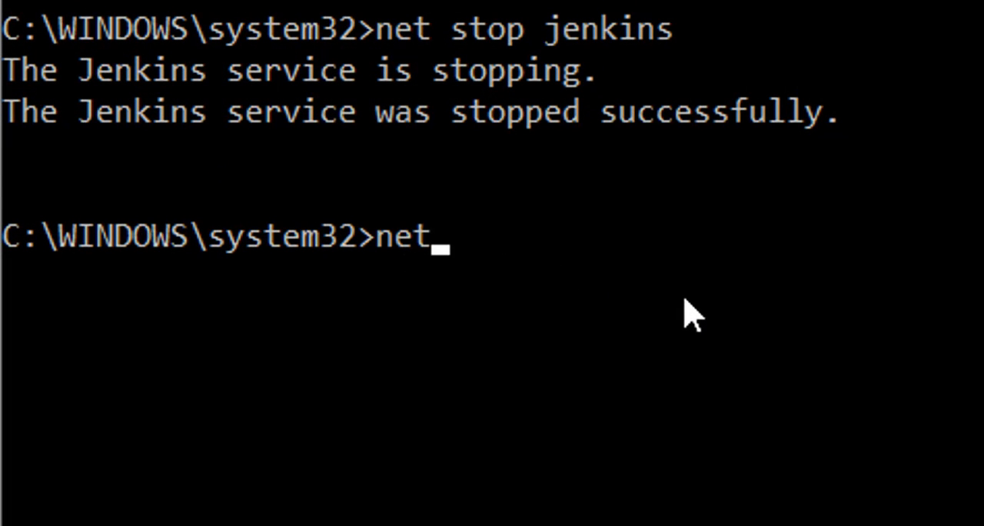
pyautogui.write('start')
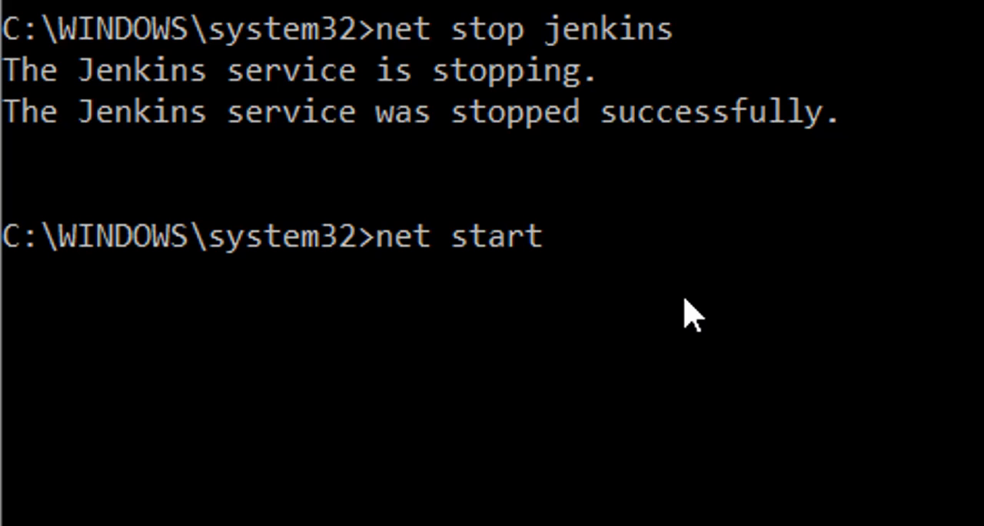
pyautogui.write('jenkins')
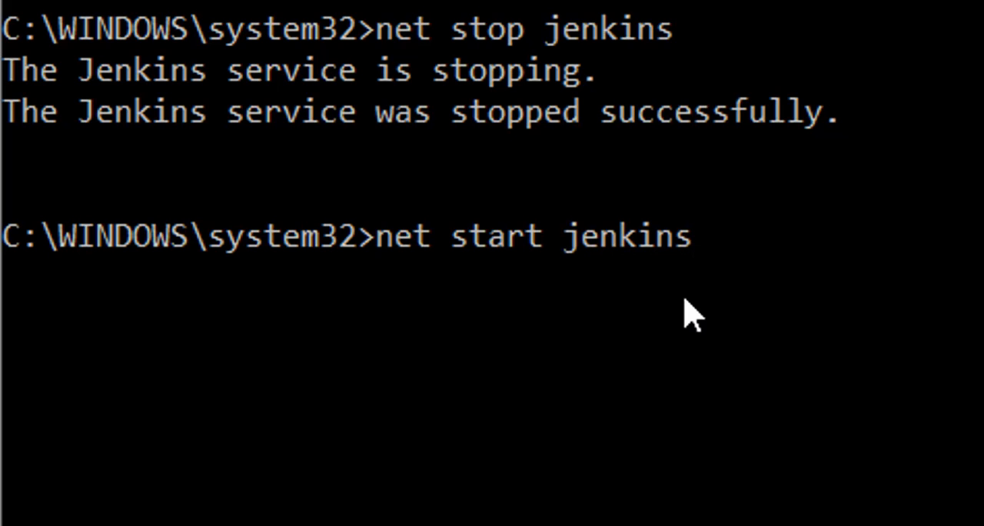
pyautogui.press('Return')
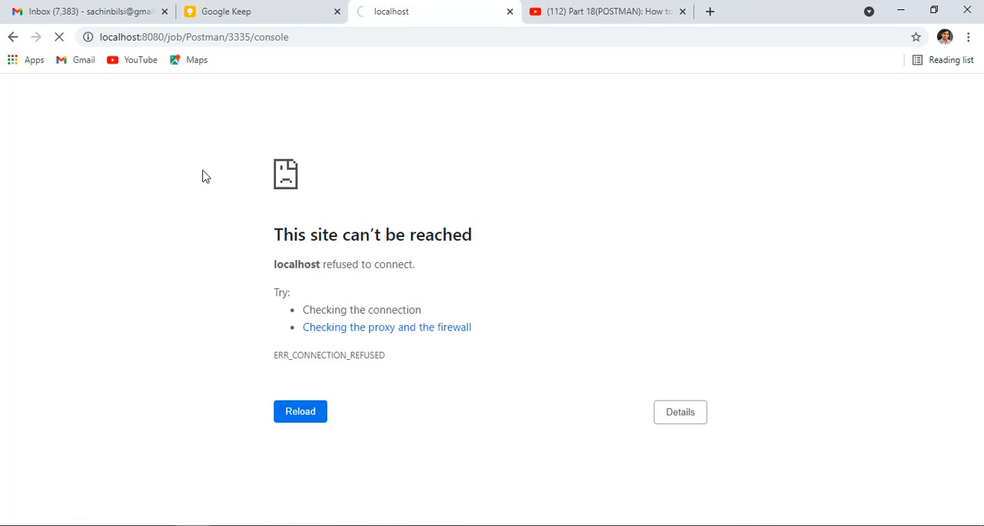
pyautogui.moveTo(255, 153)
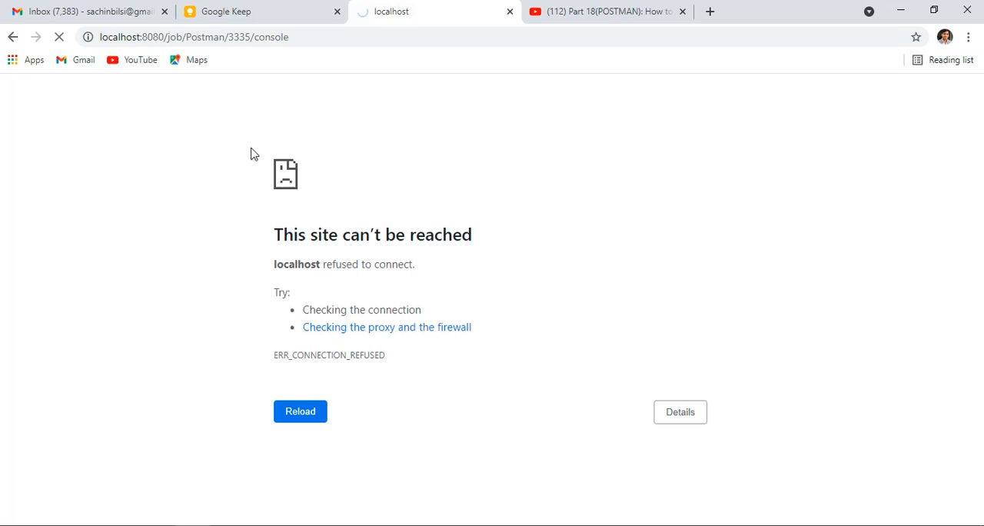
# Reload the 'This site can't be reached' page until Jenkins' sign-in page loads
pyautogui.click(300, 411)
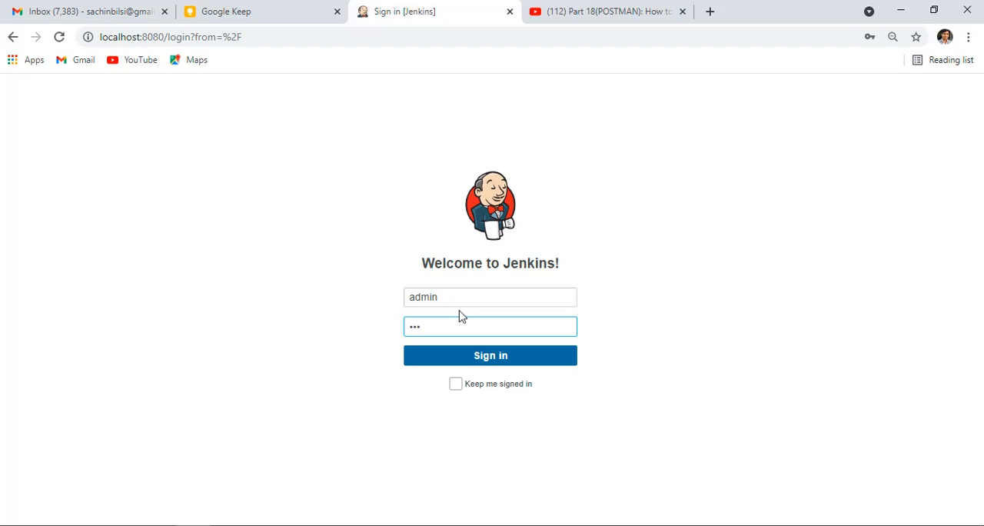
# Sign in as admin, build the Postman job, and open build #3336's console output
pyautogui.click(489, 355)
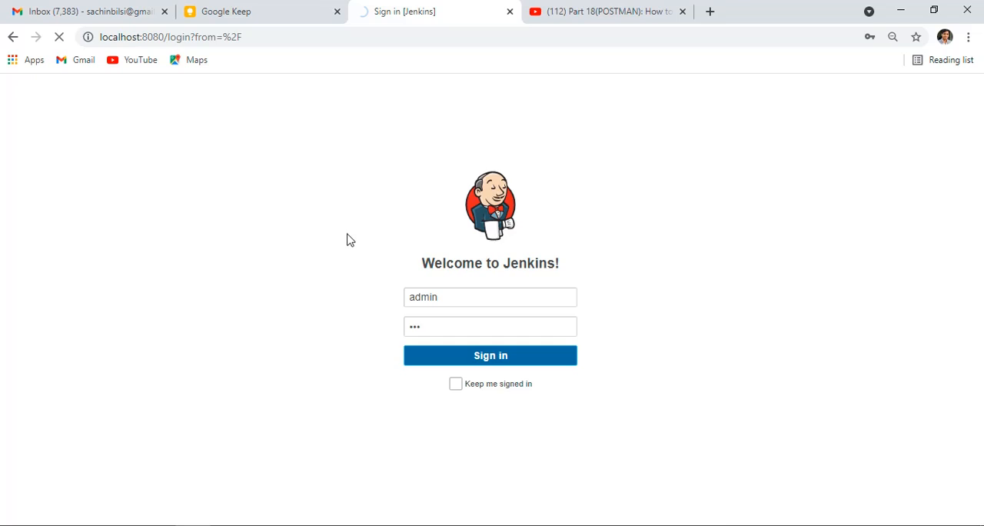
pyautogui.click(489, 355)
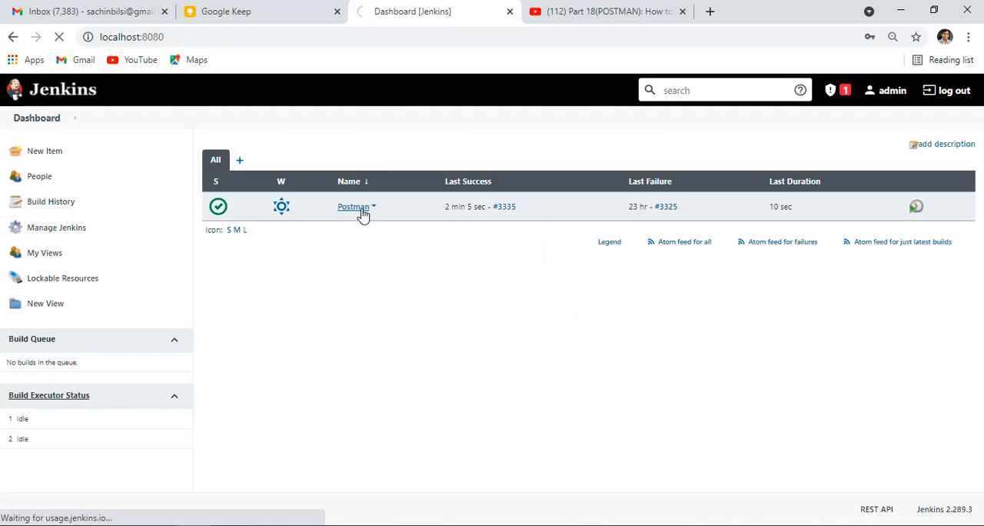
pyautogui.click(352, 206)
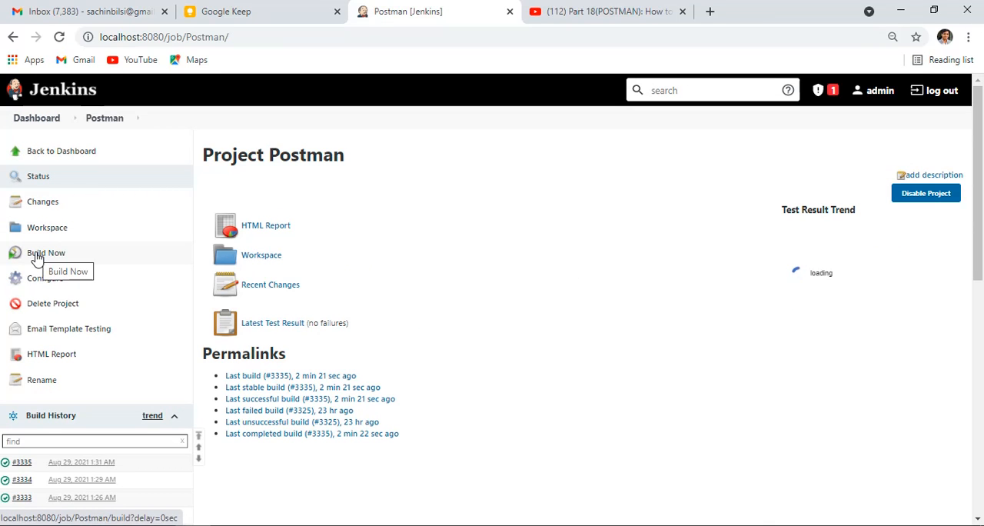
pyautogui.click(46, 252)
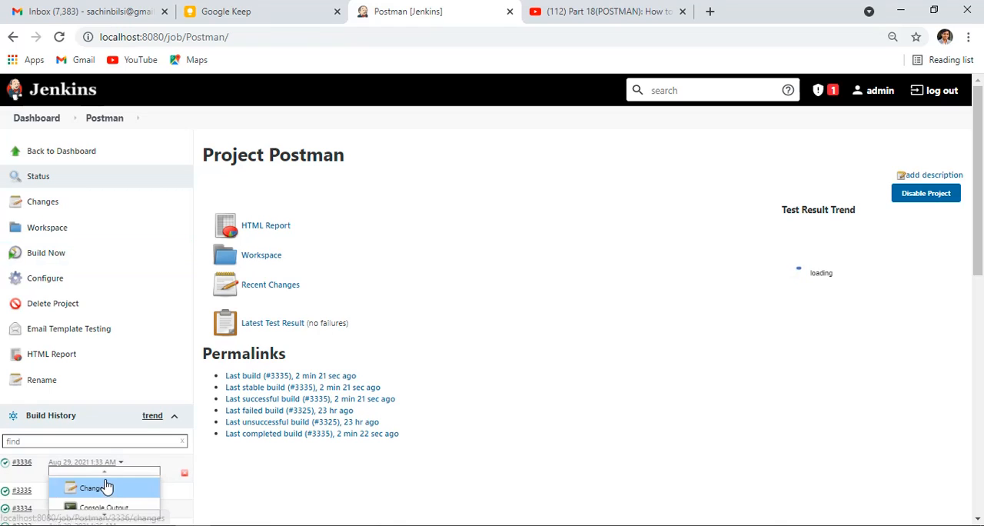
pyautogui.click(104, 506)
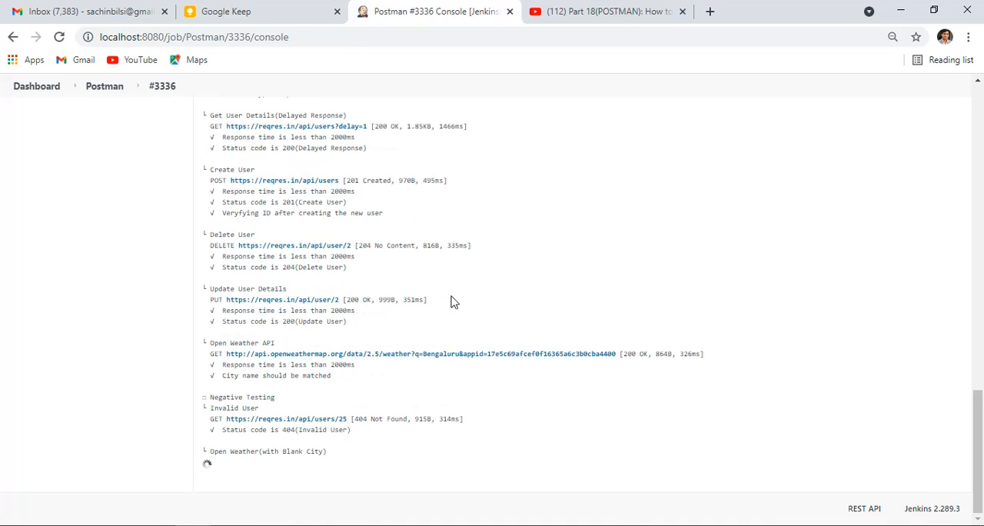
# Scroll build #3336's log and highlight the Newman summary table, confirming clean rendering and SUCCESS
pyautogui.scroll(-3)
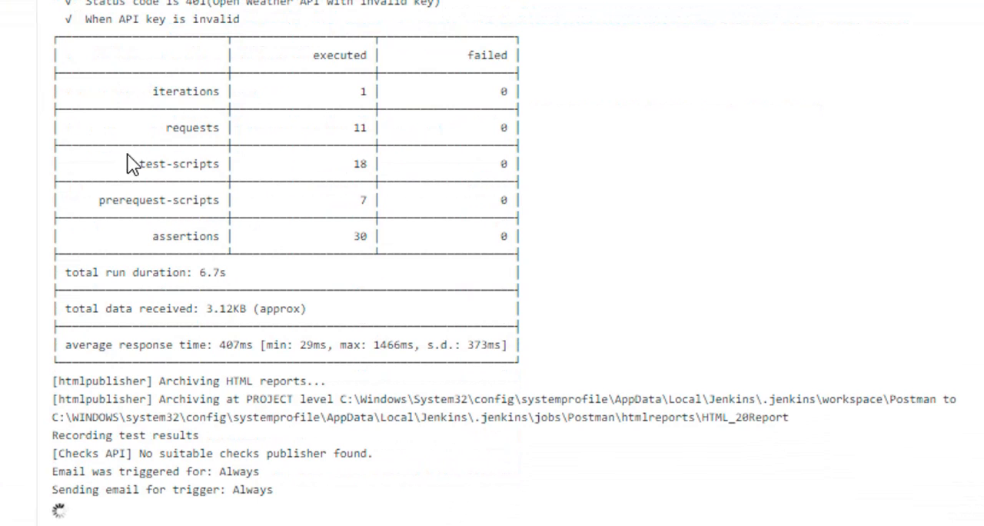
pyautogui.scroll(-3)
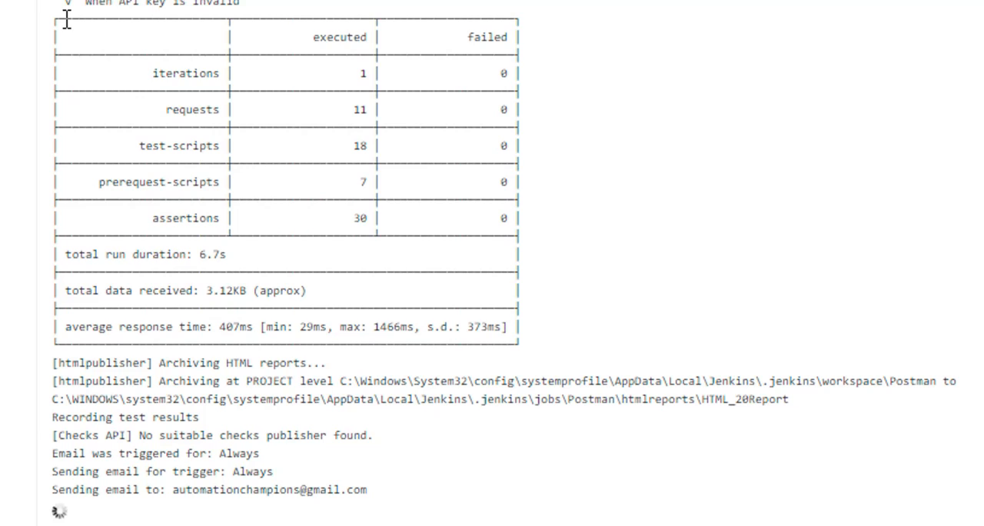
pyautogui.moveTo(65, 16); pyautogui.dragTo(523, 326)
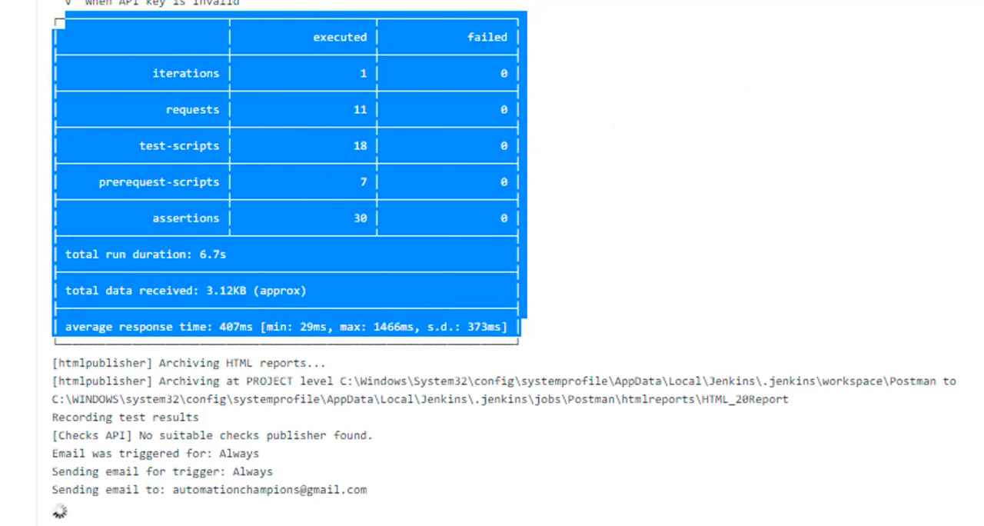
pyautogui.click(281, 113)
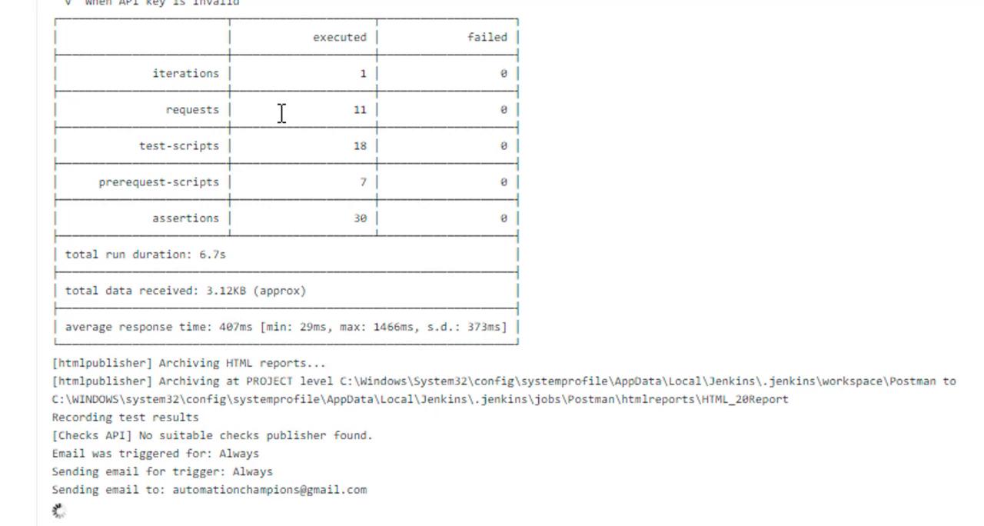
pyautogui.moveTo(537, 296)
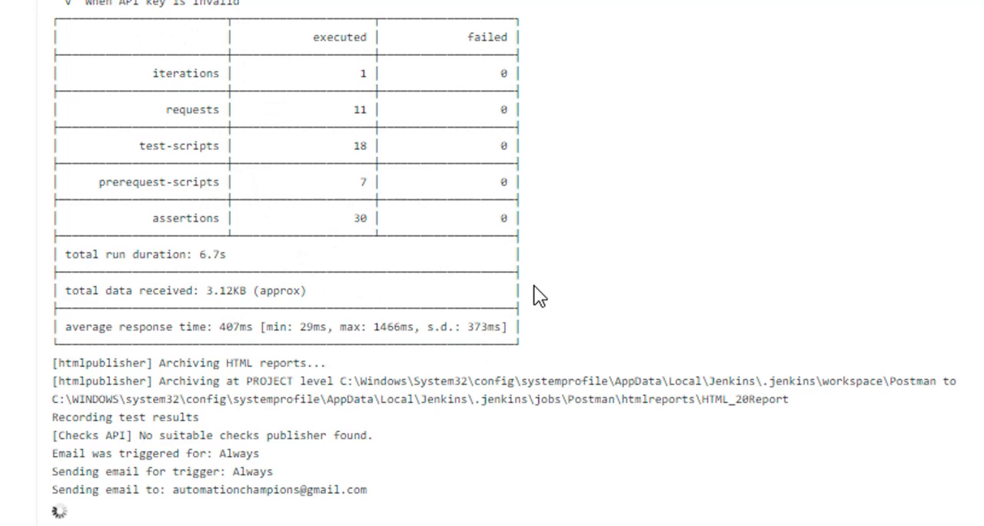
pyautogui.scroll(3)
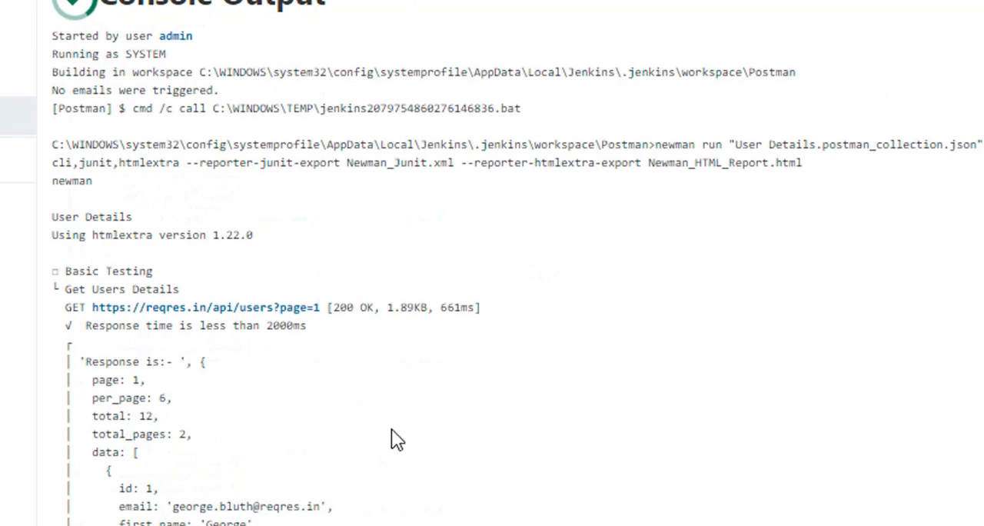
pyautogui.scroll(-3)
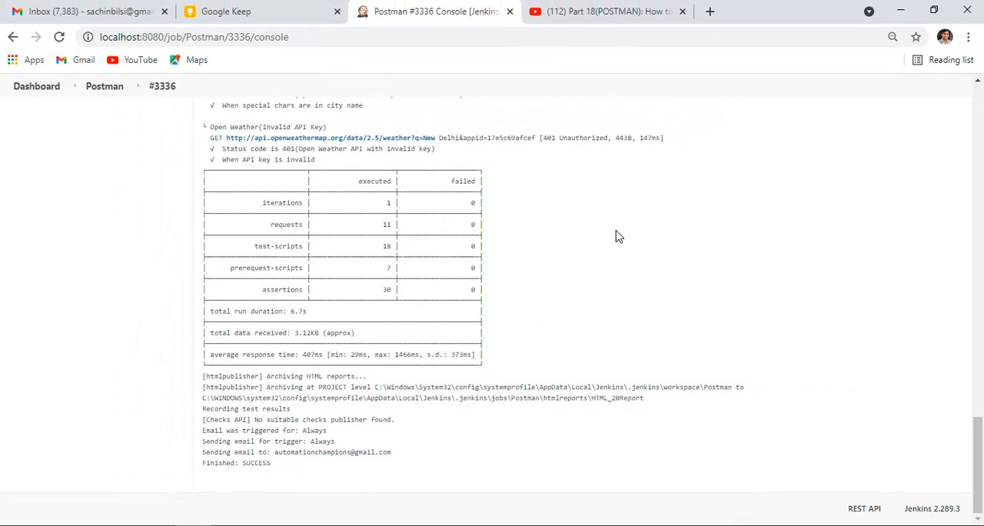
pyautogui.scroll(3)
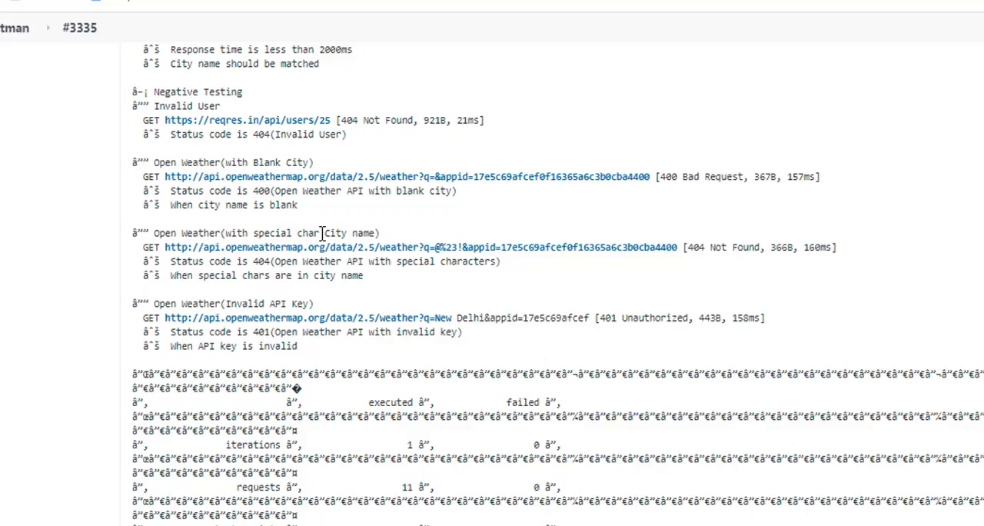
# Scroll build #3335's console output to its garbled Newman summary table
pyautogui.scroll(3)
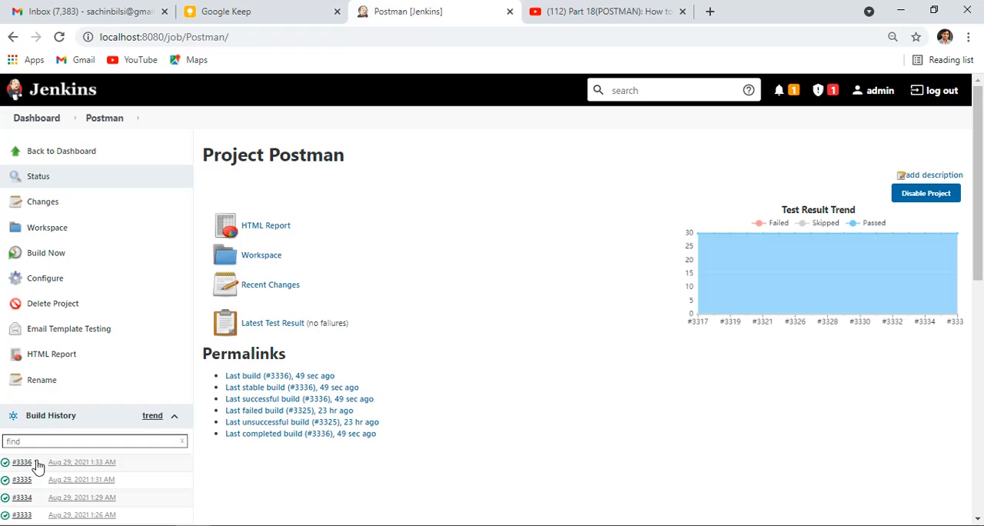
pyautogui.moveTo(41, 227)
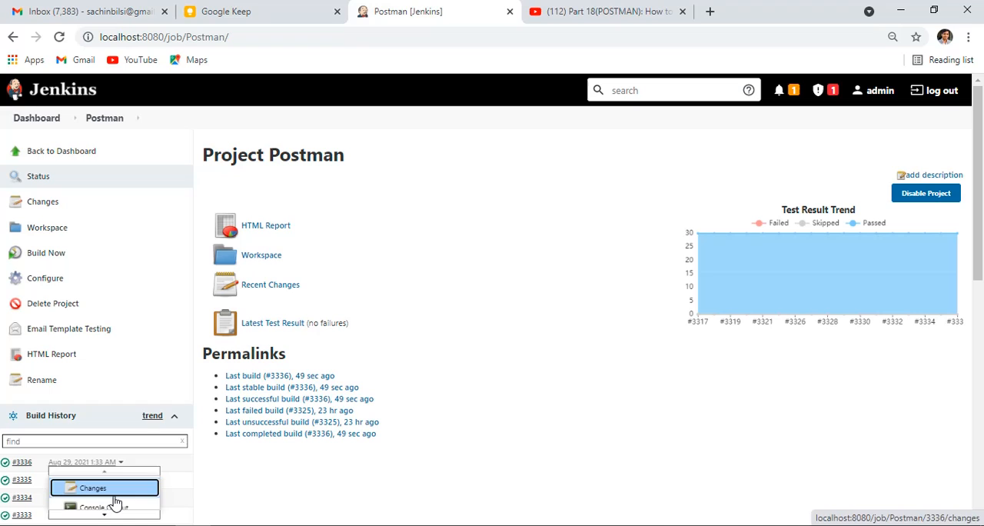
# Reopen build #3336's Console Output from the Build History dropdown
pyautogui.click(95, 506)
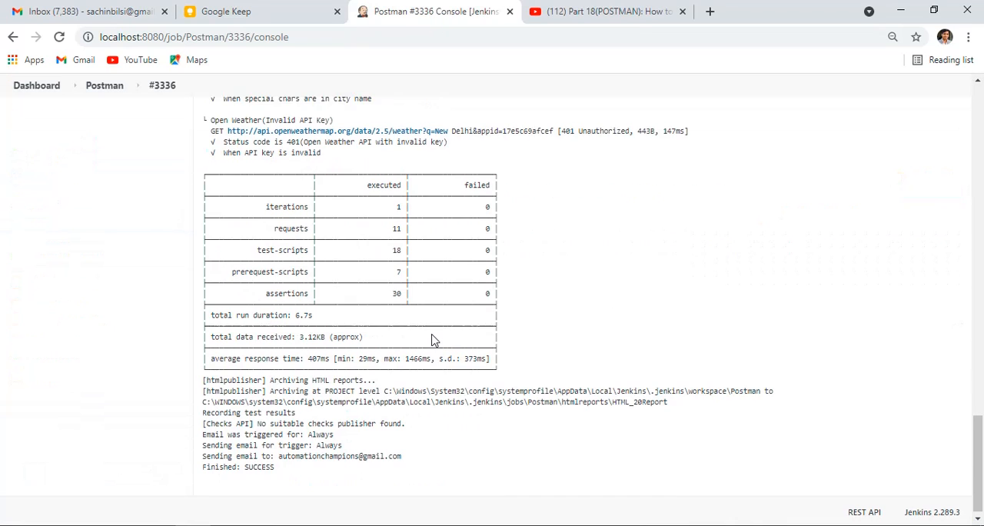